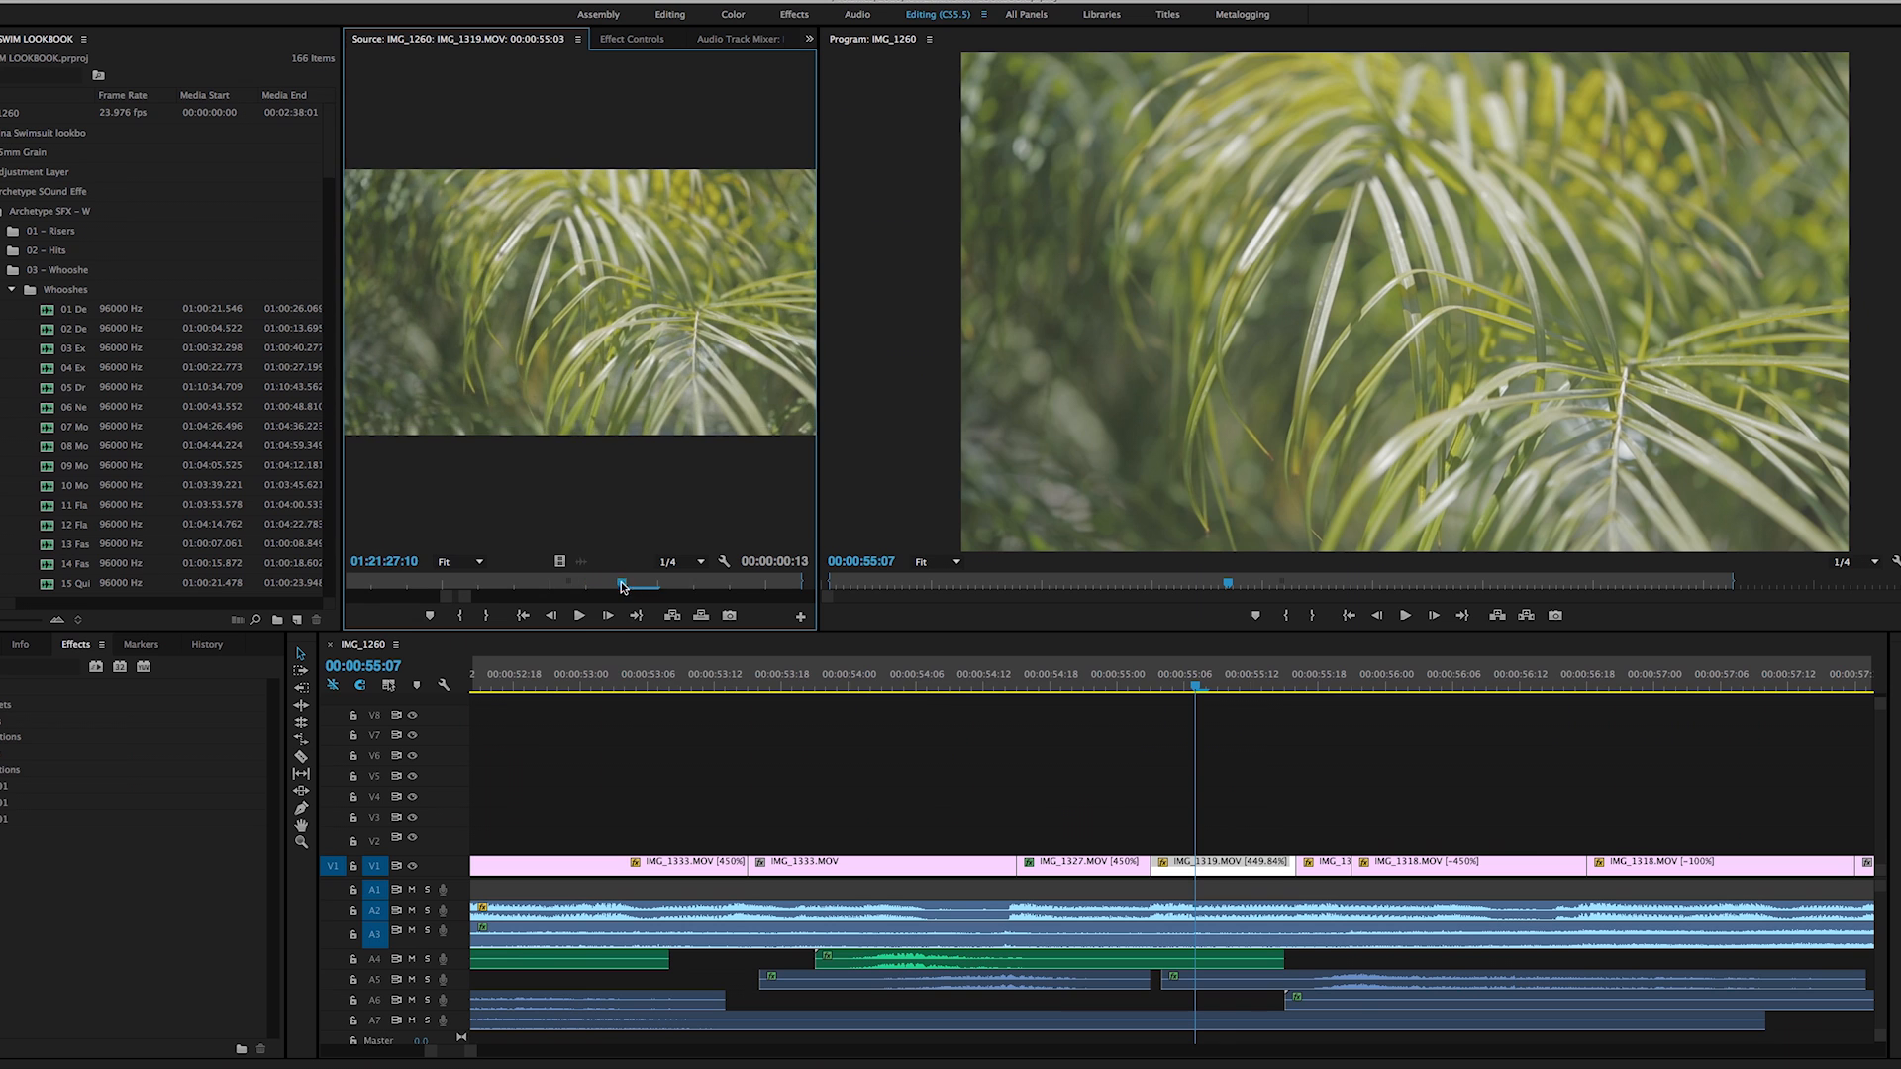
Scrub the palm tree clip in the Source Monitor to check its ending frames
{"action": "left_click_drag", "start_coordinate": [621, 587], "coordinate": [800, 587]}
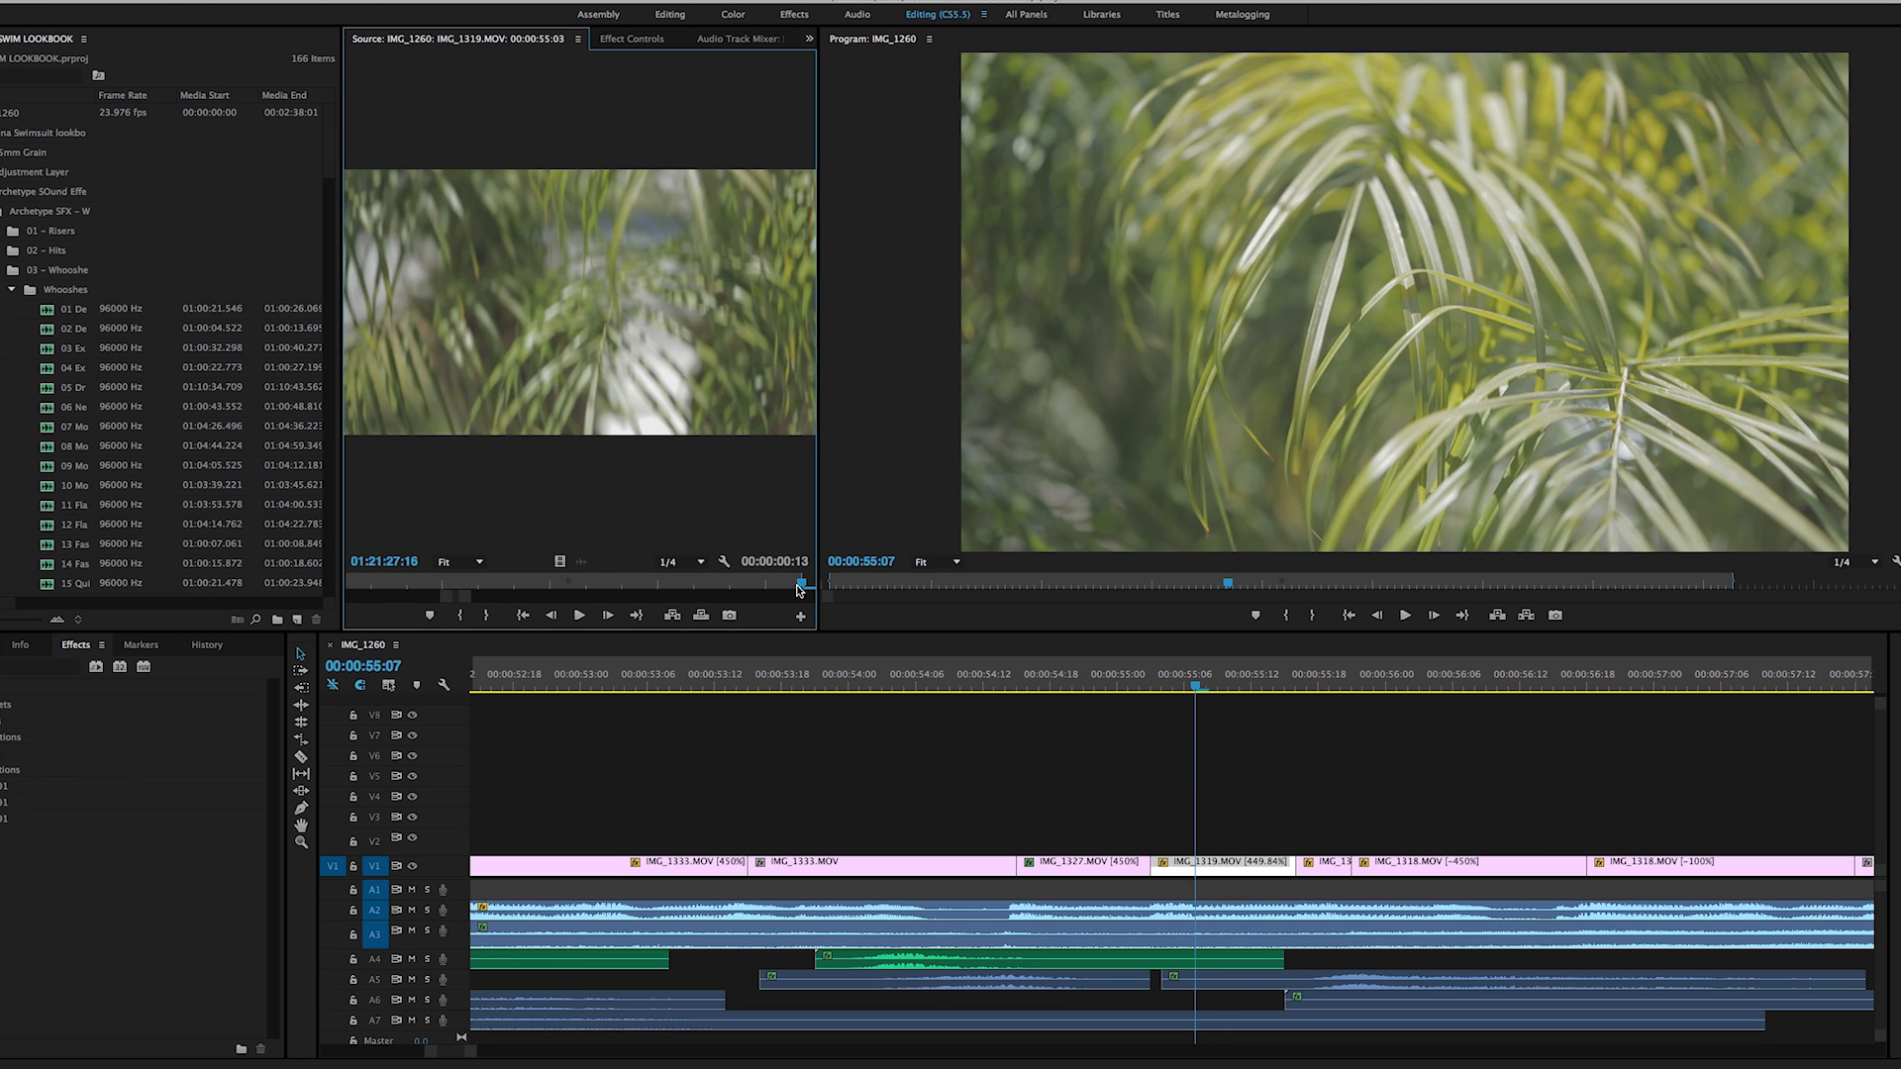
{"action": "left_click_drag", "start_coordinate": [798, 588], "coordinate": [806, 588]}
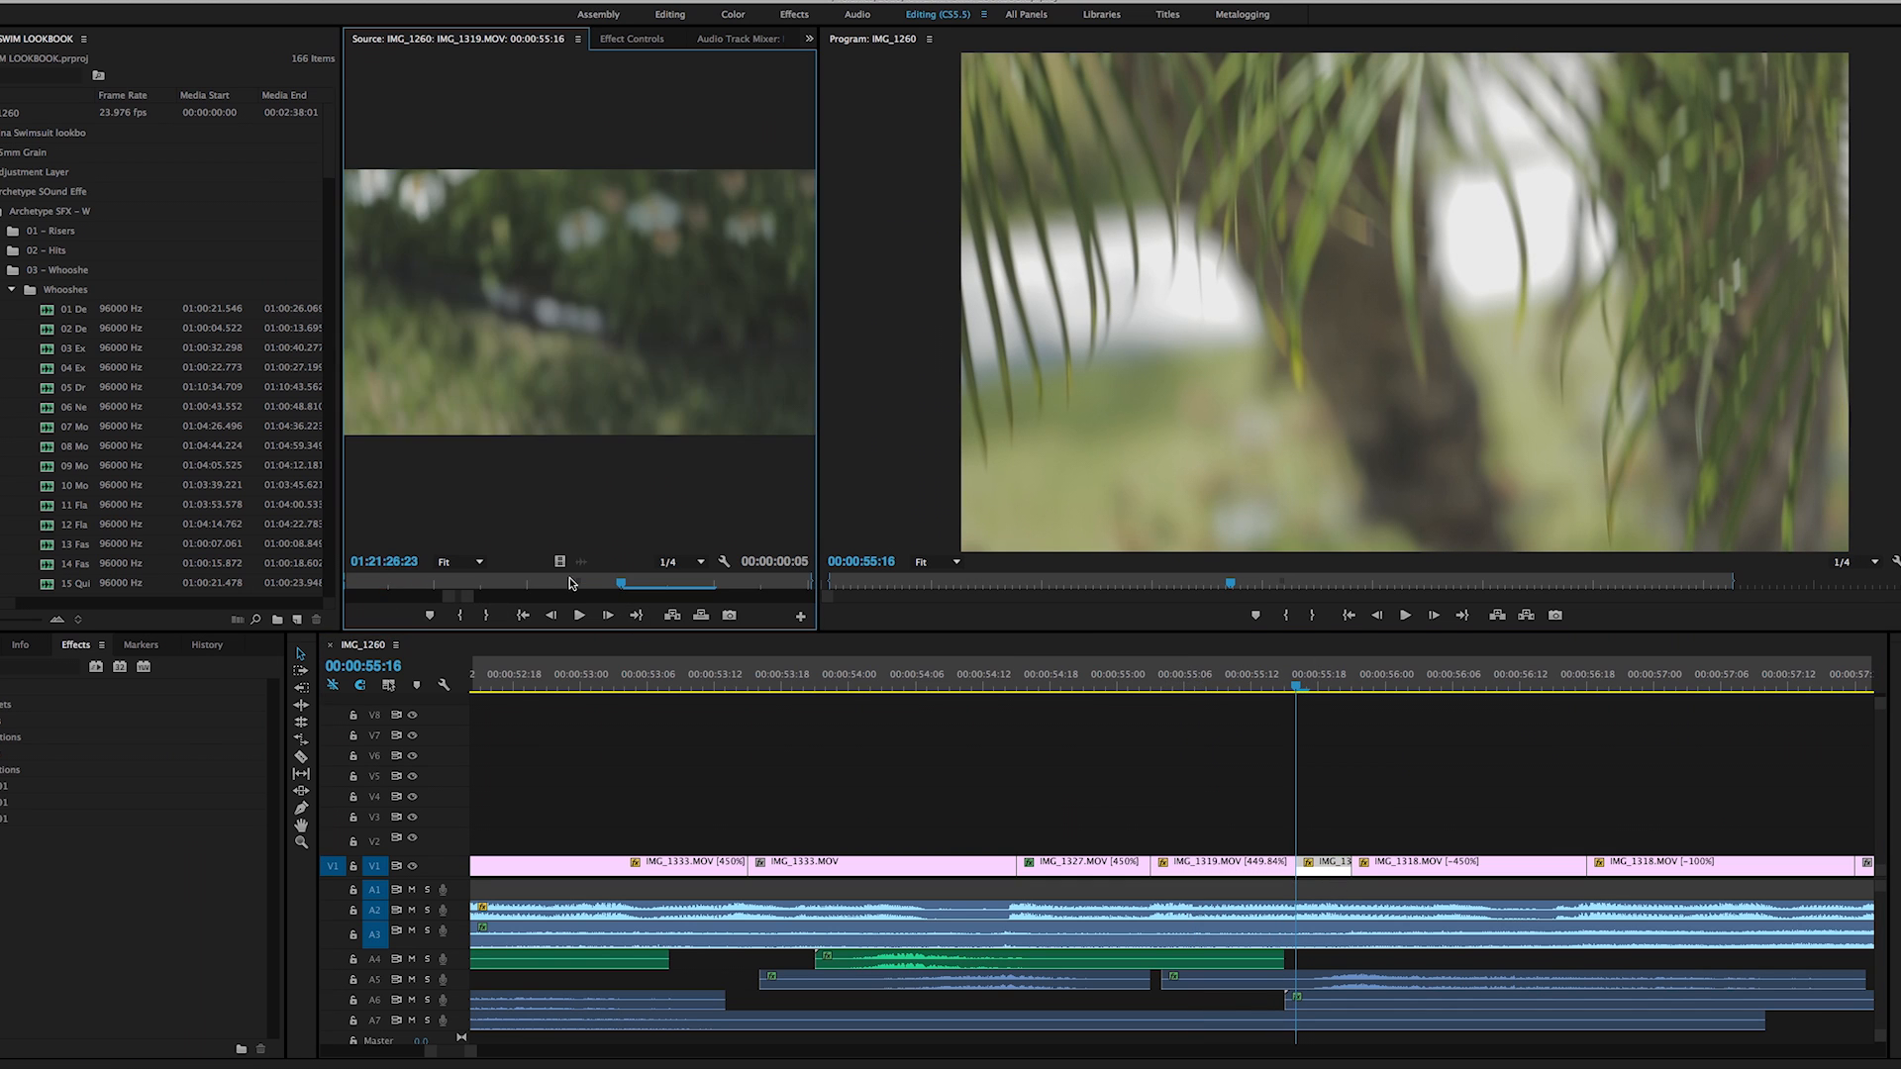
Load the sped-up girl clip IMG_1318.MOV into the Source Monitor and scrub until the girl appears
{"action": "left_click", "coordinate": [1431, 675]}
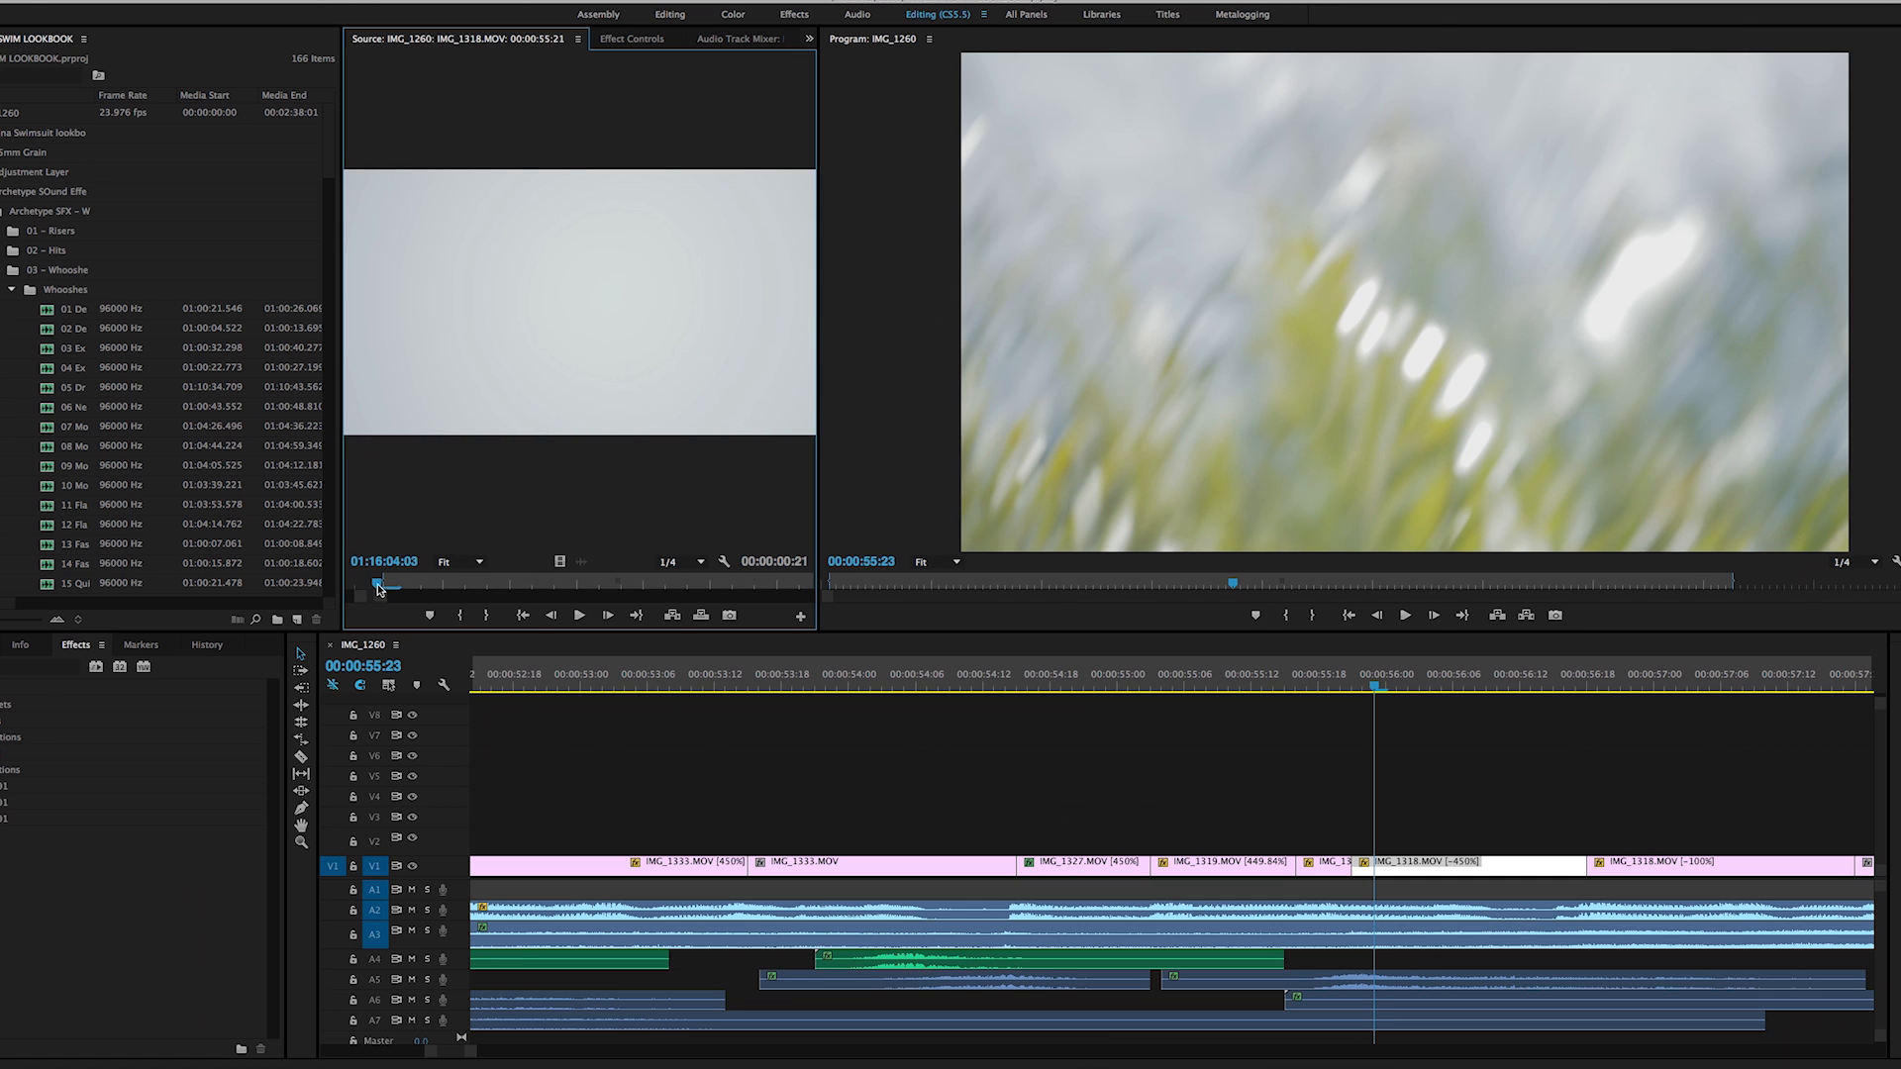
{"action": "left_click_drag", "start_coordinate": [379, 585], "coordinate": [452, 585]}
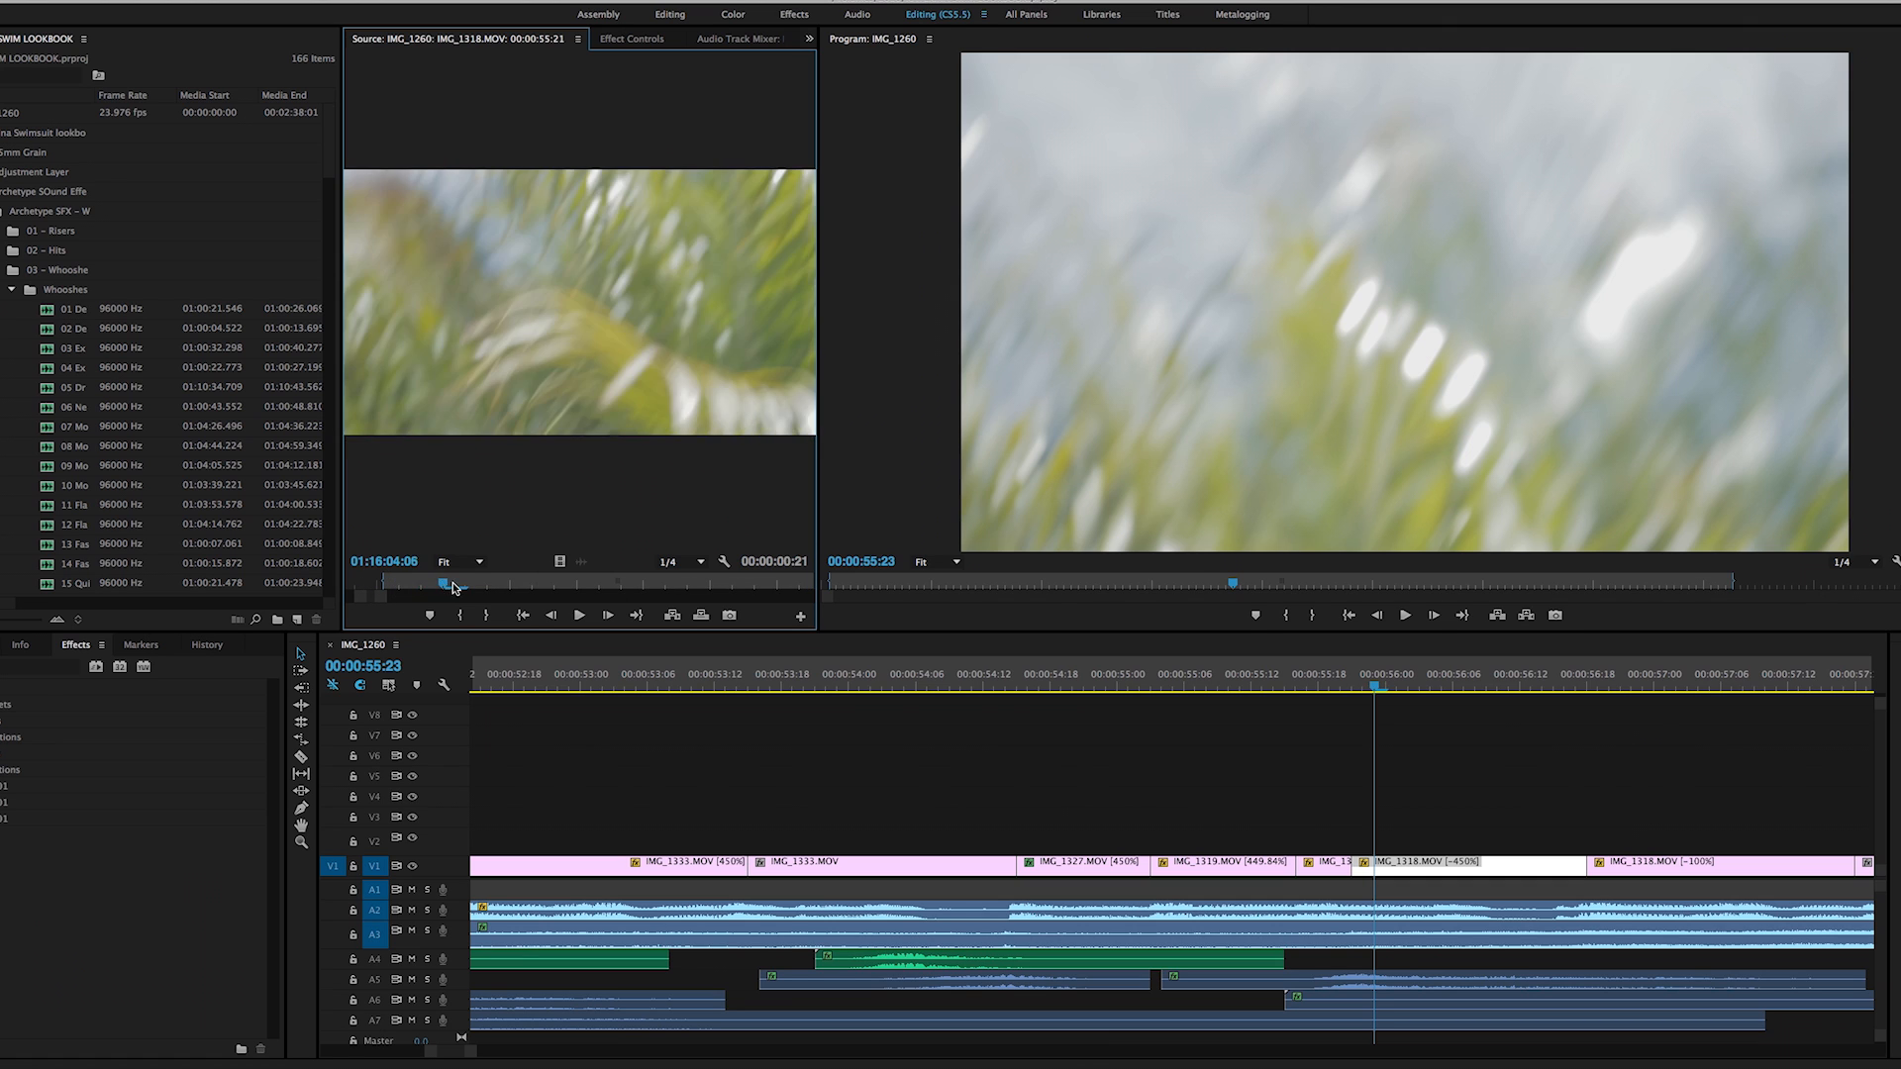
{"action": "left_click_drag", "start_coordinate": [453, 587], "coordinate": [556, 587]}
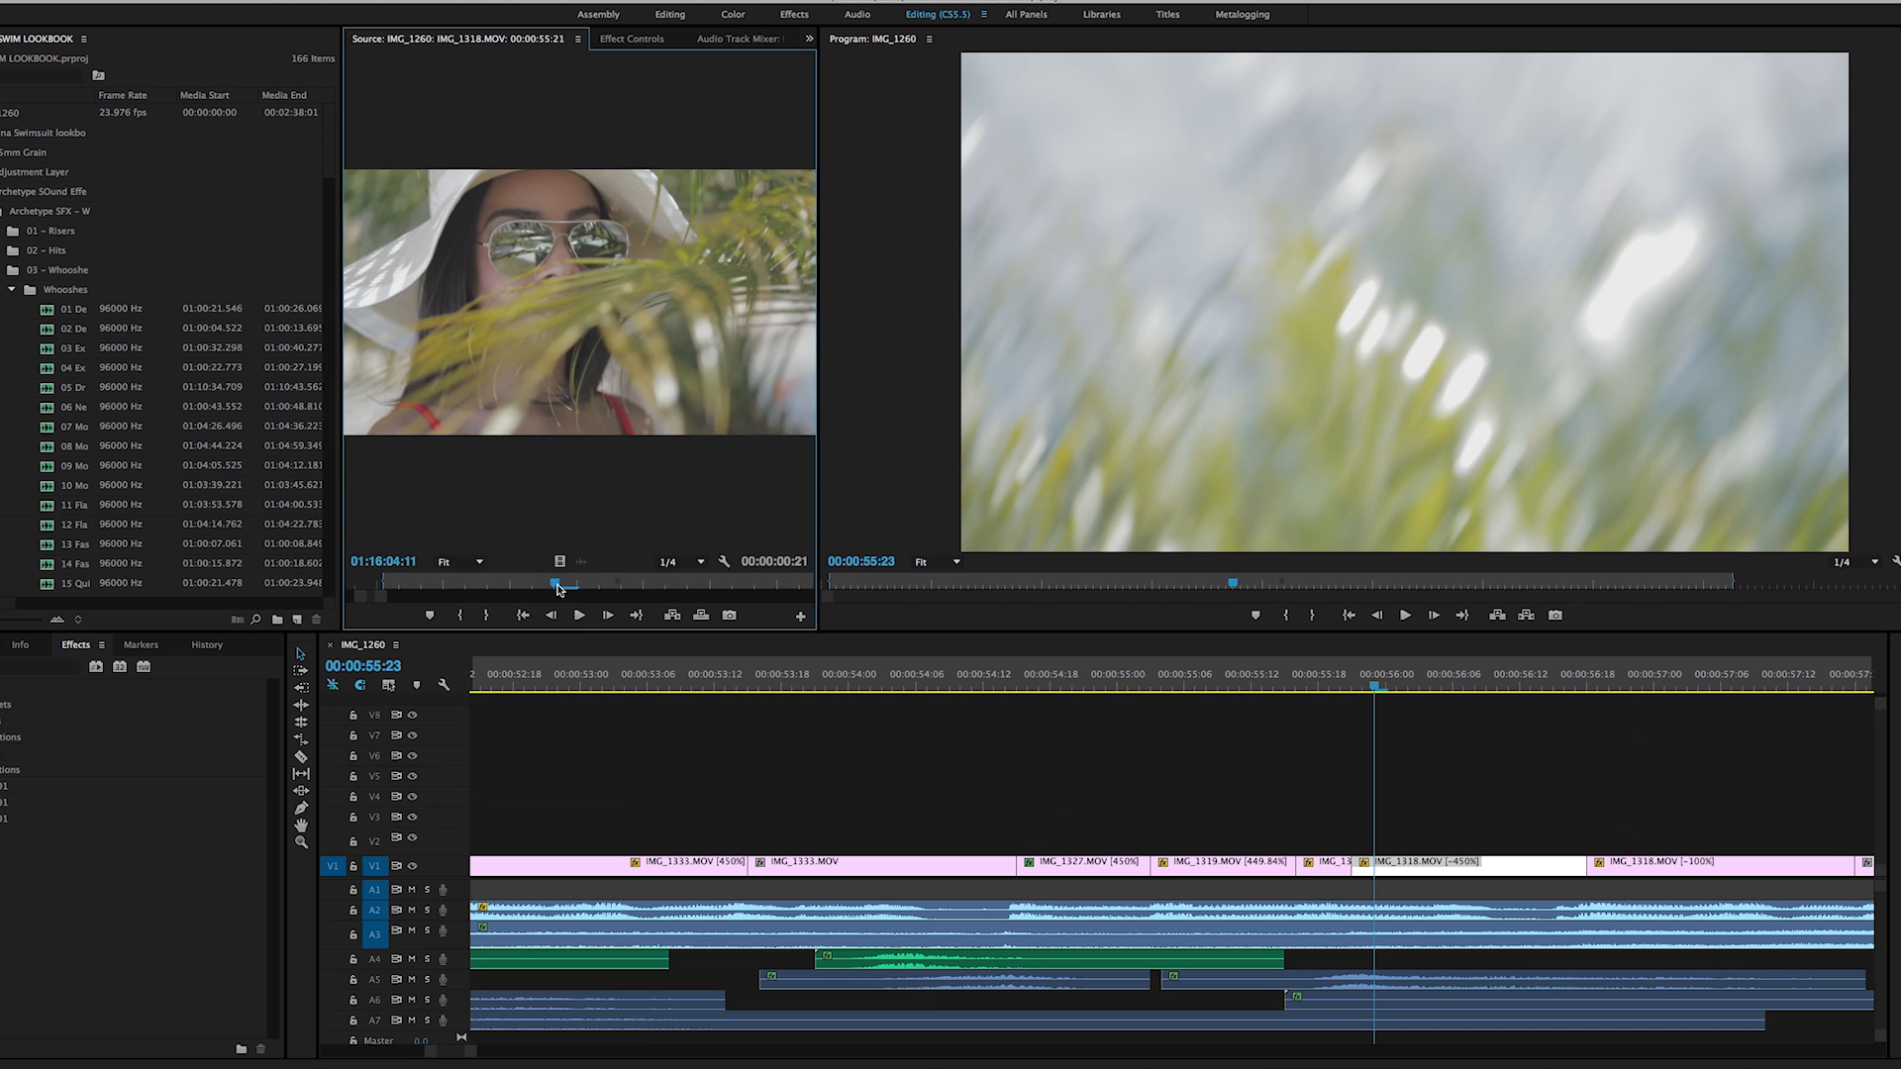
{"action": "left_click_drag", "start_coordinate": [557, 585], "coordinate": [639, 585]}
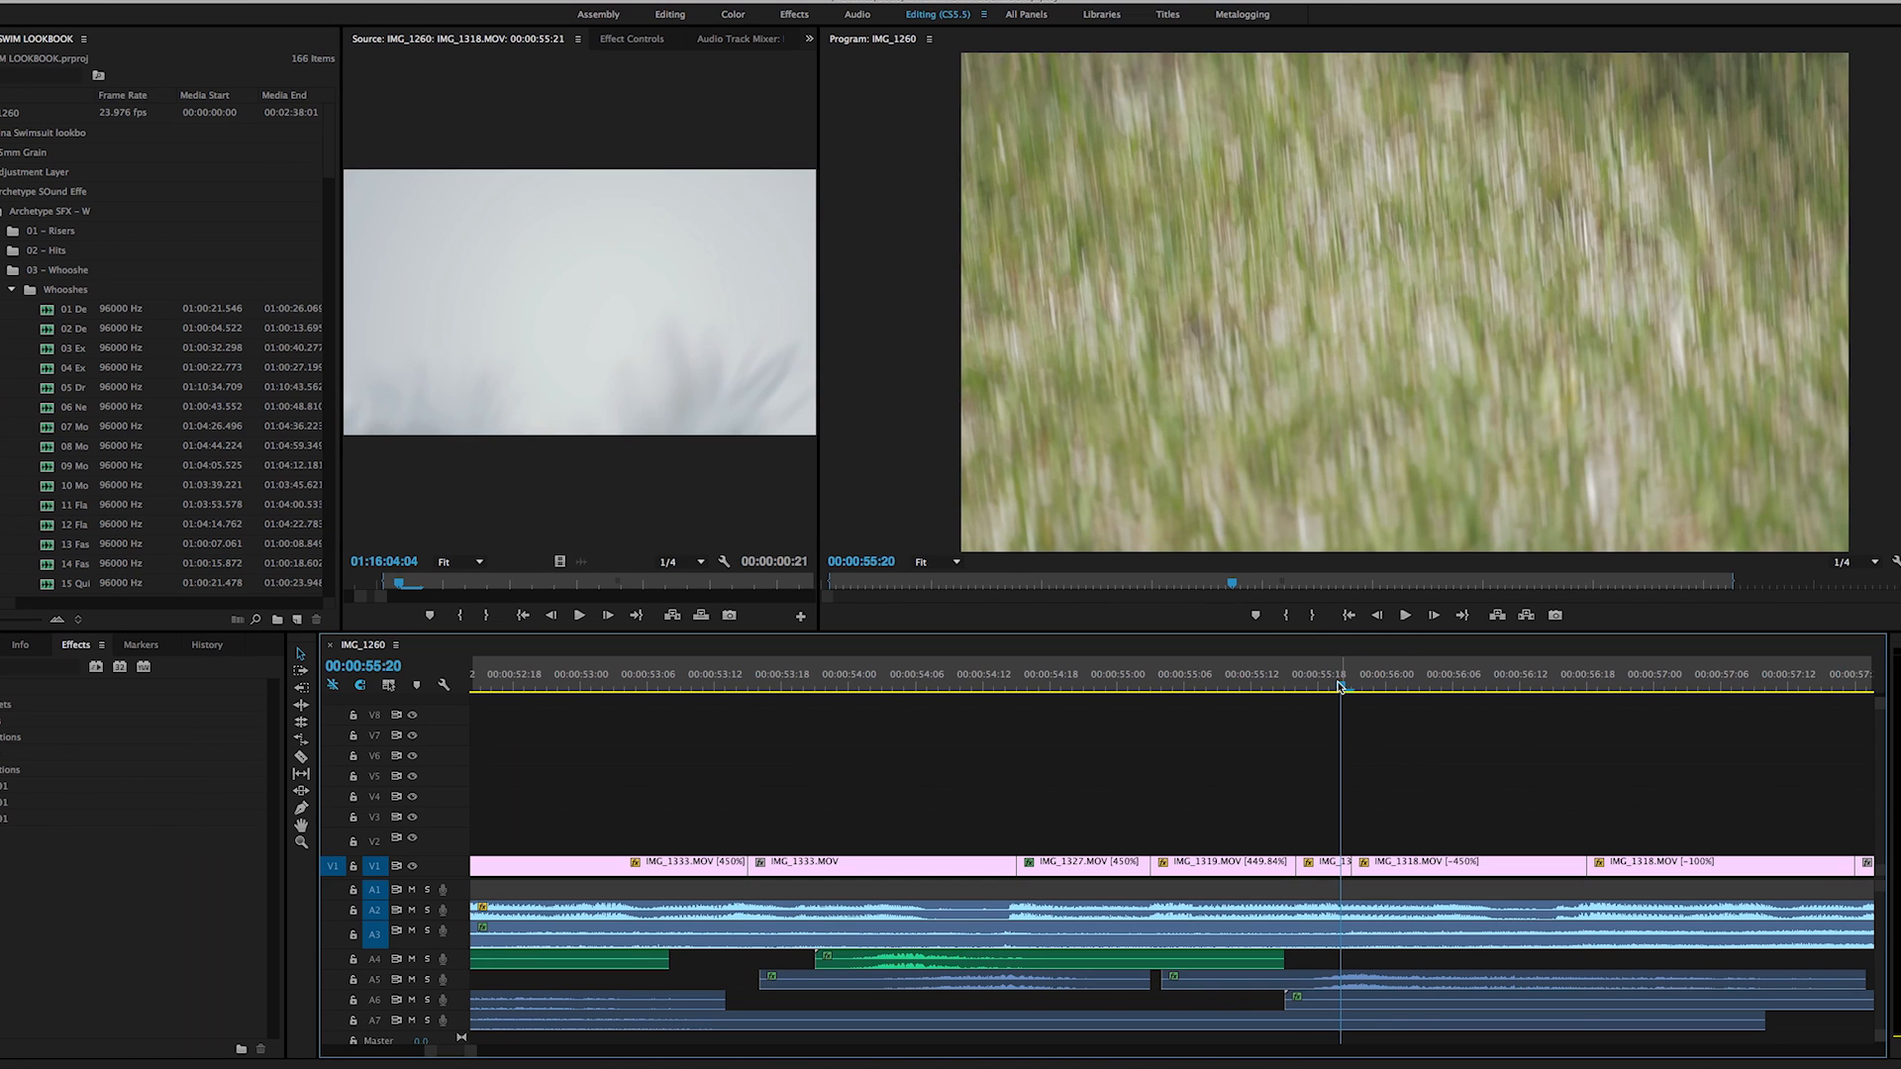
{"action": "left_click", "coordinate": [1273, 674]}
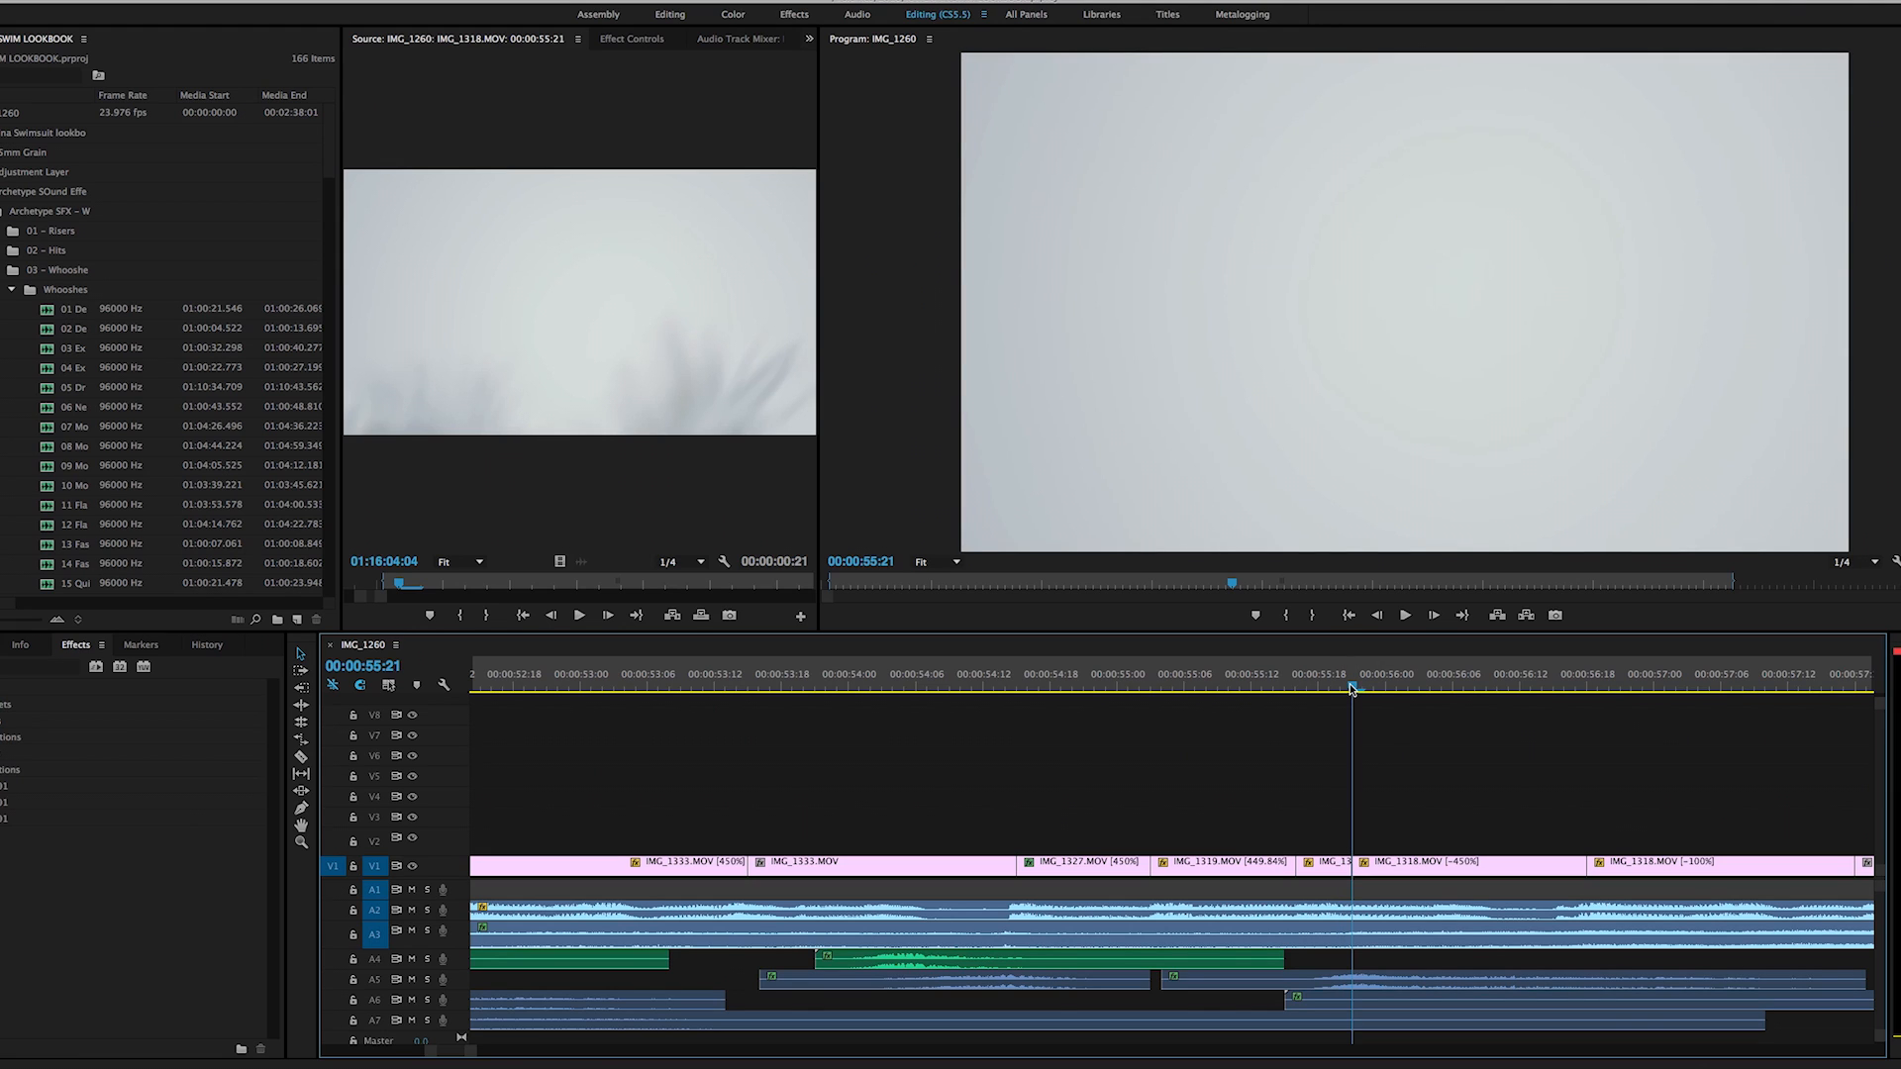
{"action": "left_click_drag", "start_coordinate": [1351, 687], "coordinate": [1398, 687]}
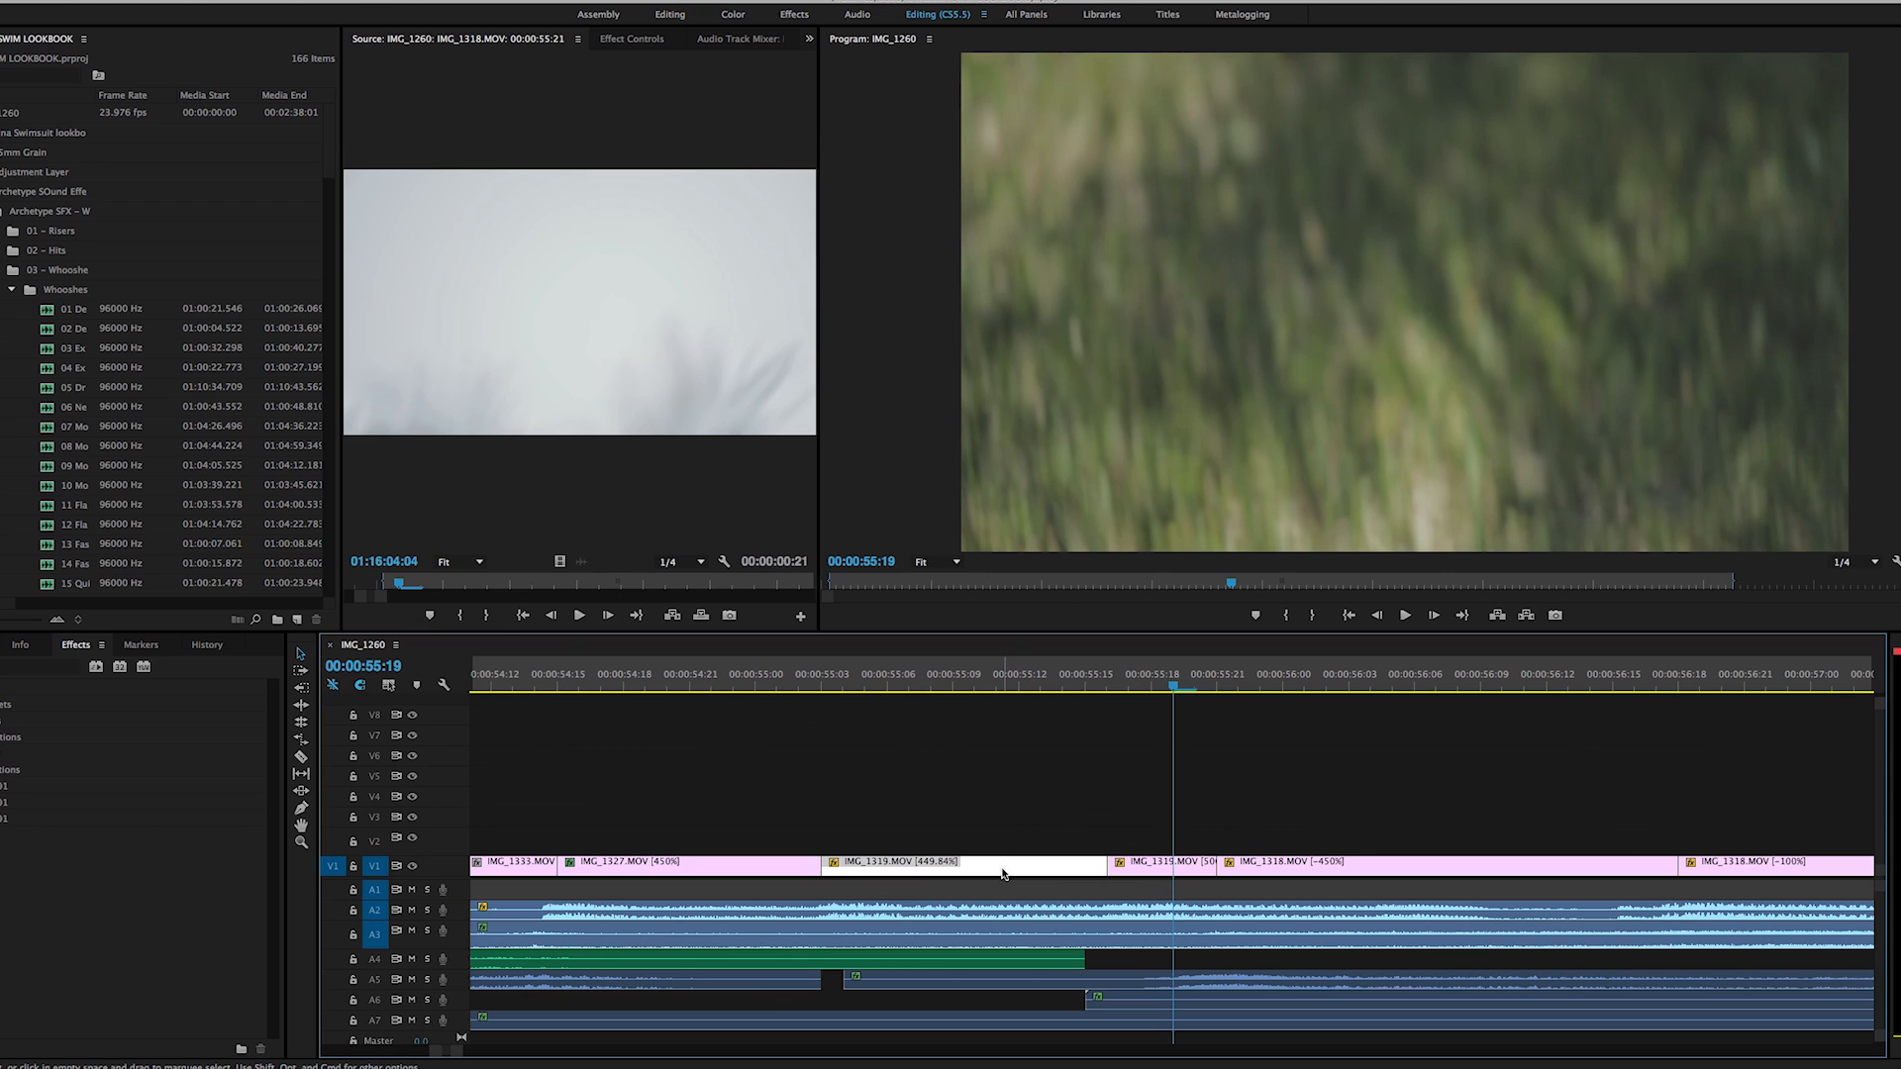
{"action": "mouse_move", "coordinate": [1328, 889]}
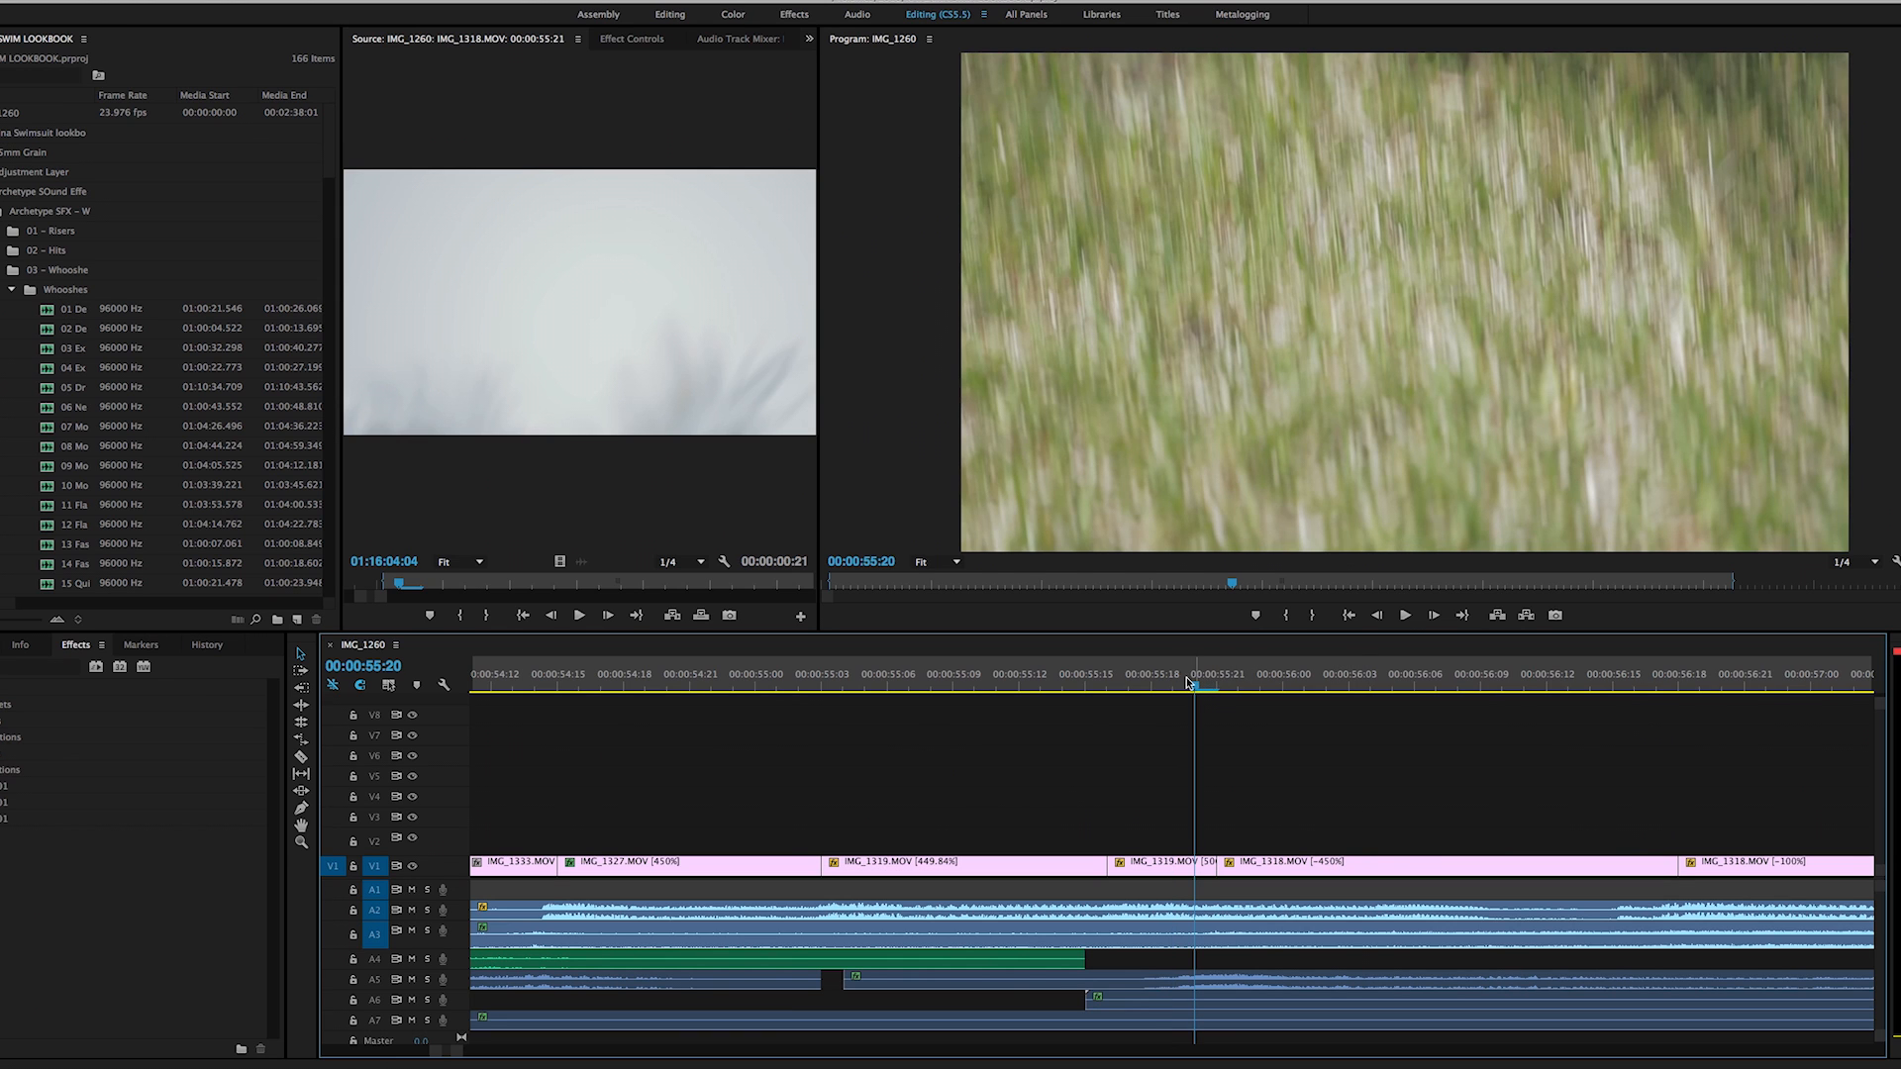
{"action": "left_click", "coordinate": [1243, 686]}
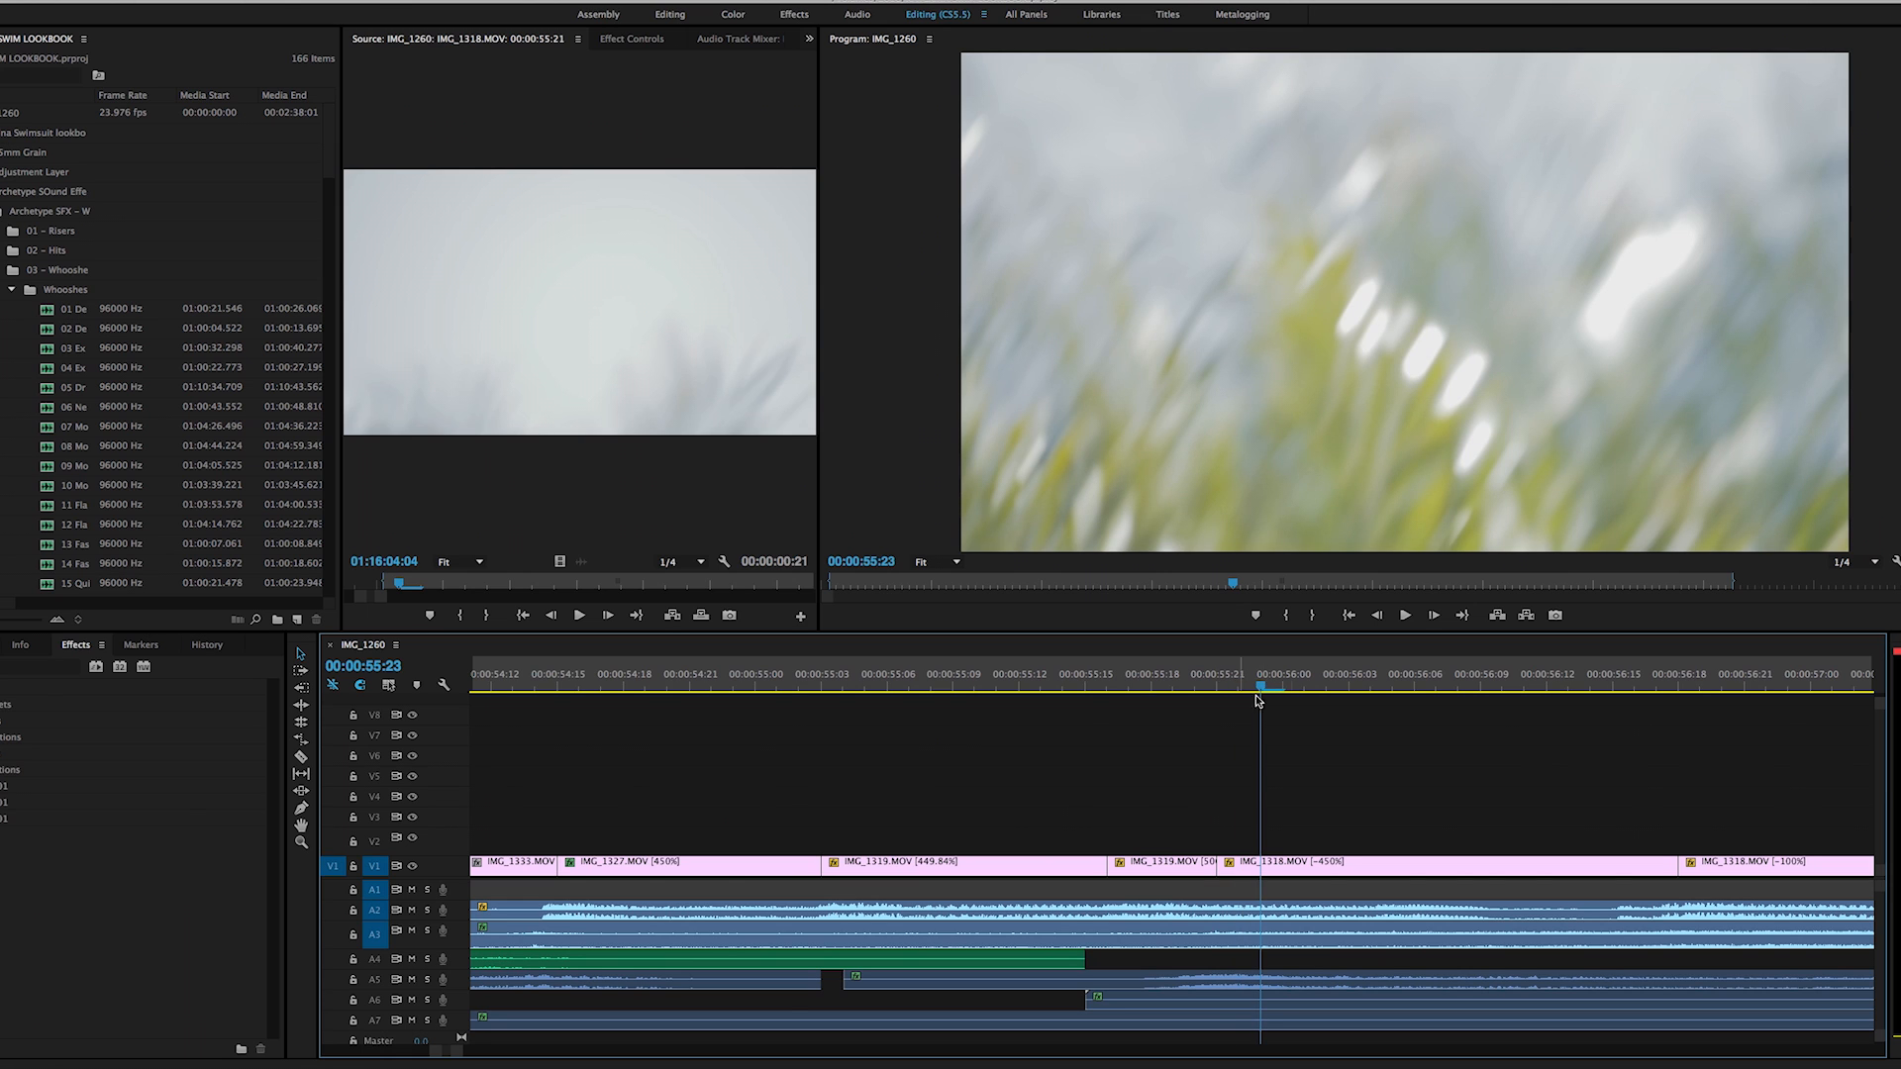
{"action": "left_click", "coordinate": [1279, 689]}
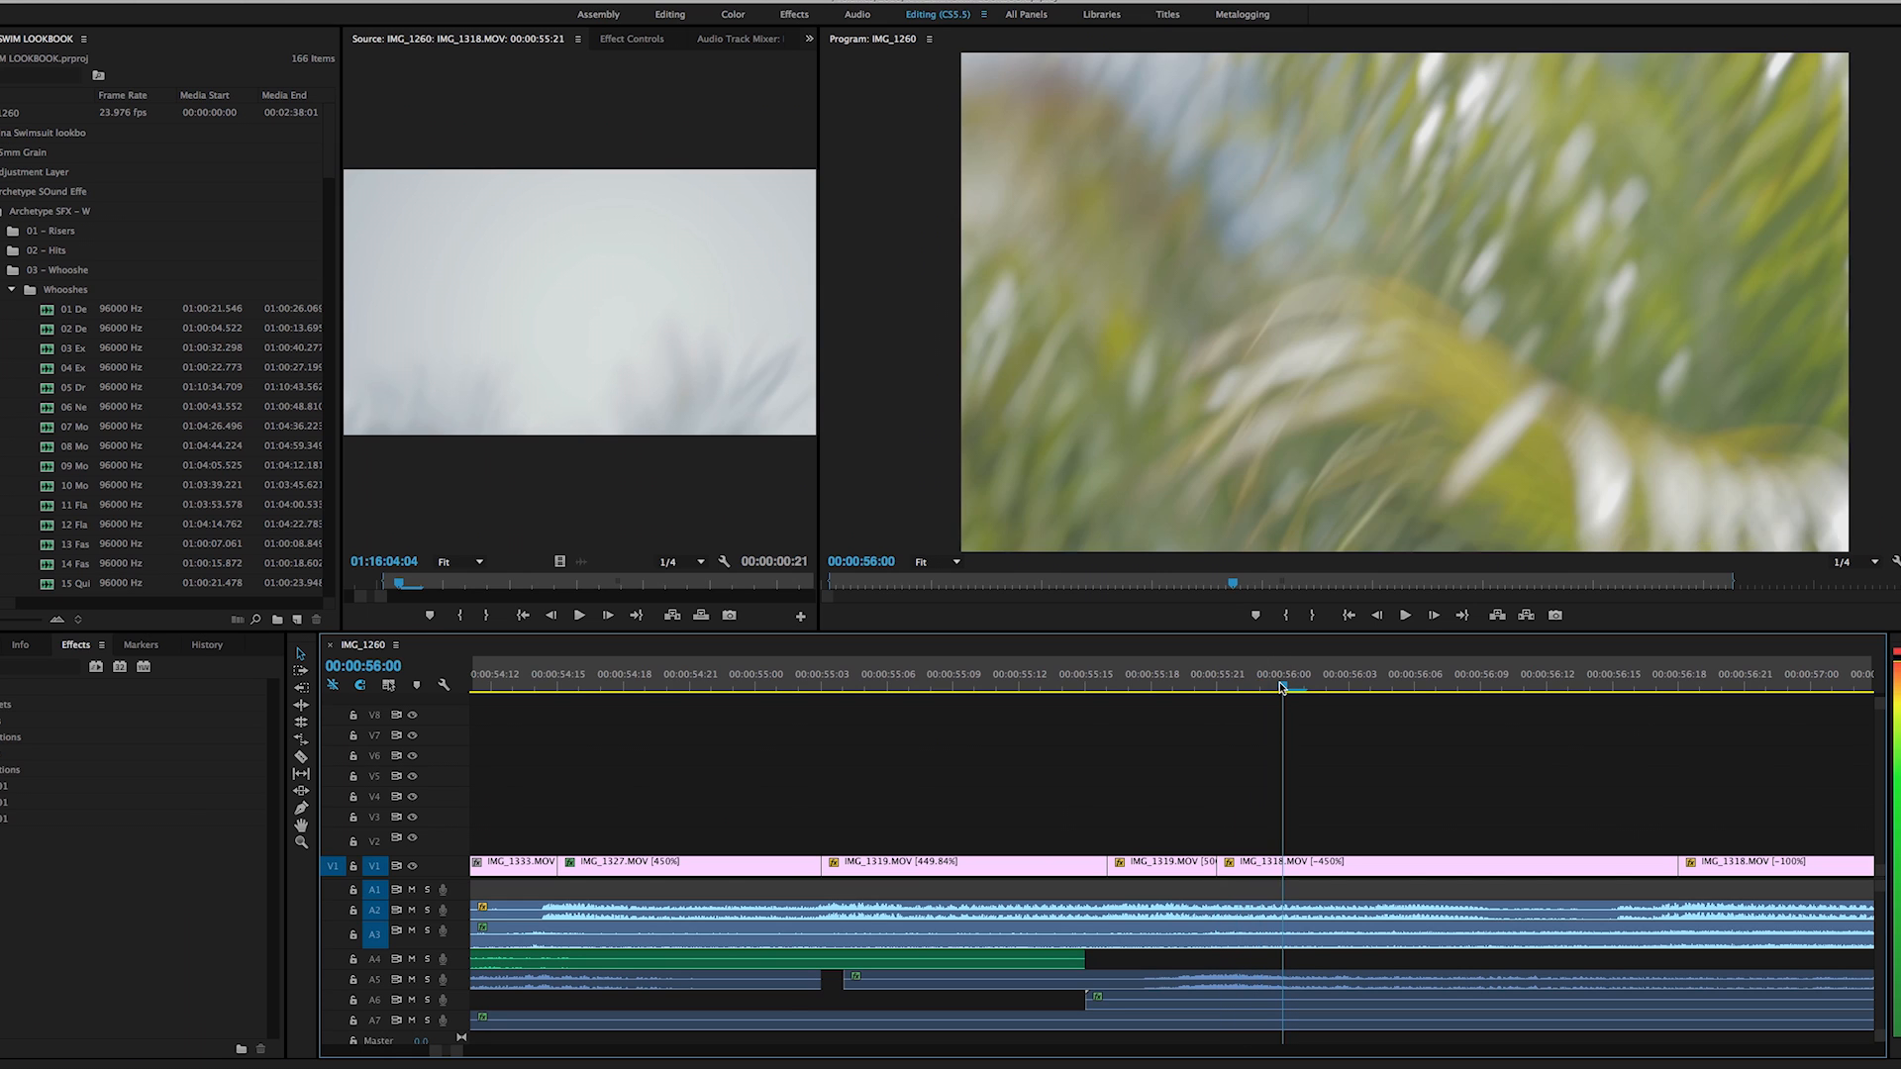